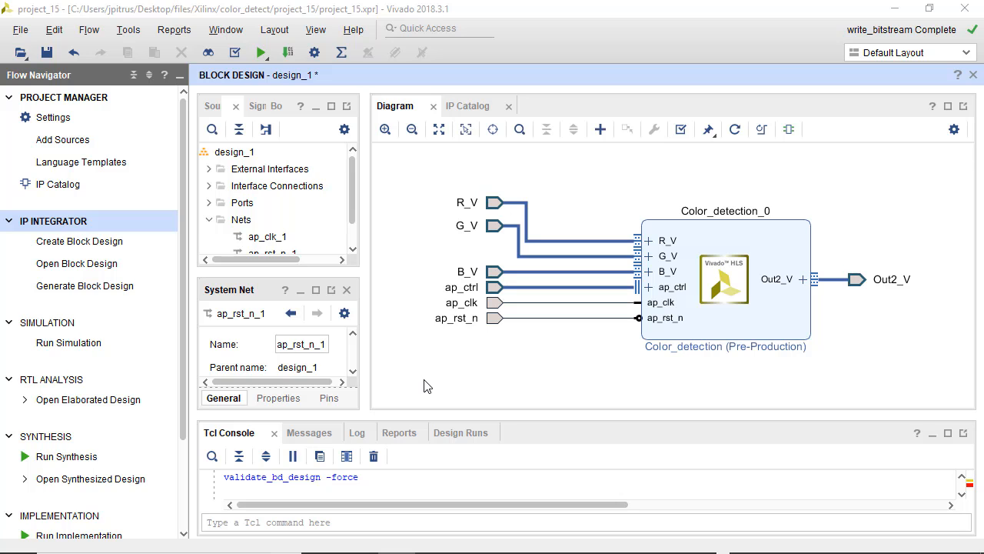
Rerun validation of the design_1 block design from the diagram canvas context menu.
right_click(428, 384)
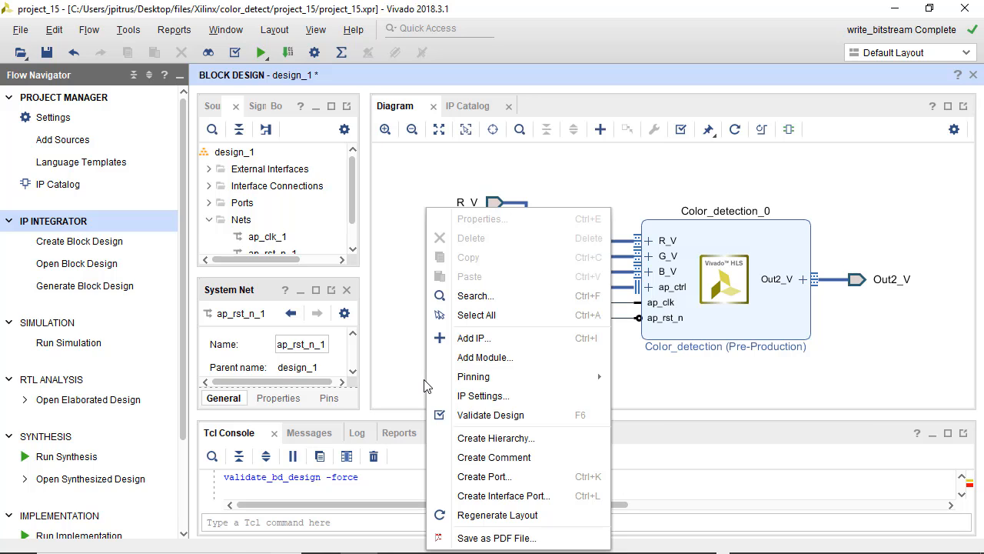
click(490, 415)
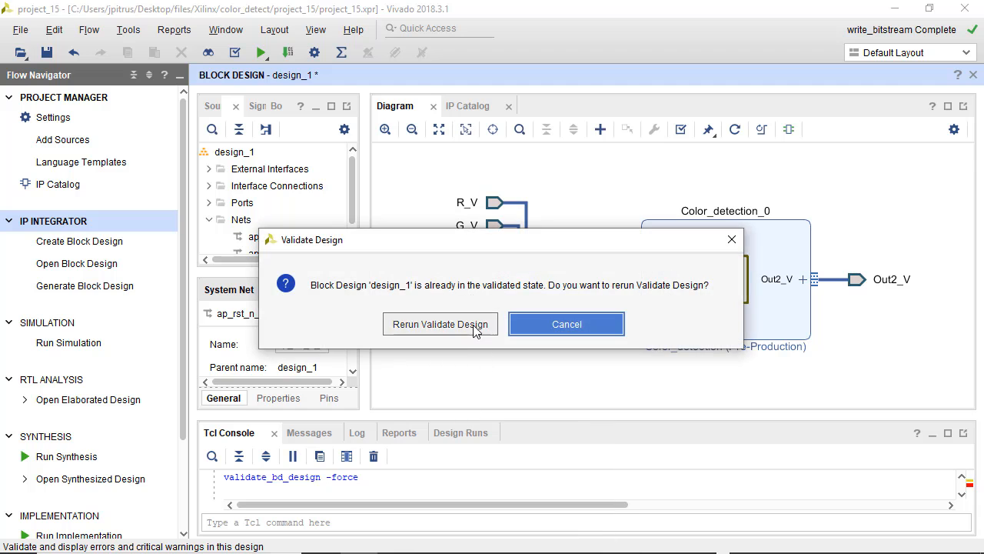
click(440, 324)
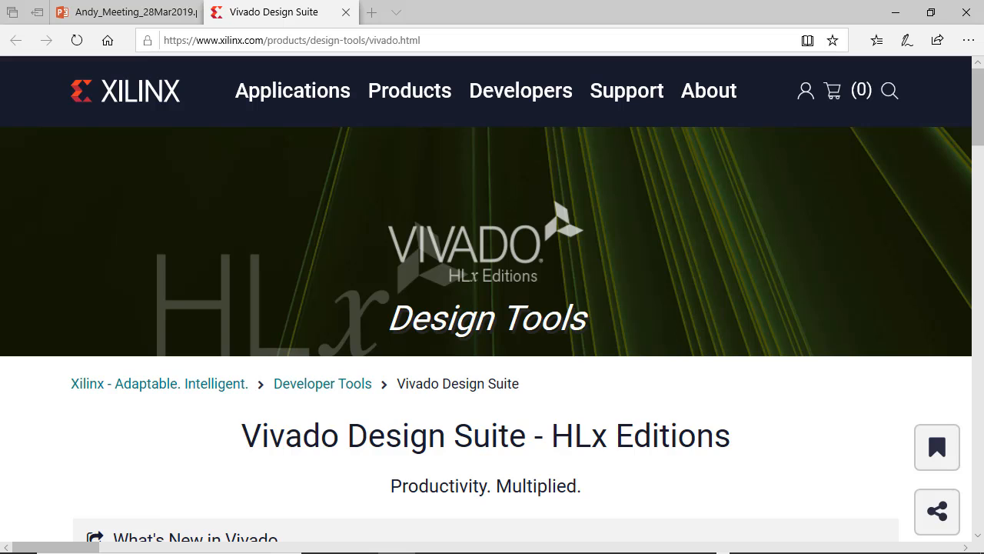
mouse_move(869, 422)
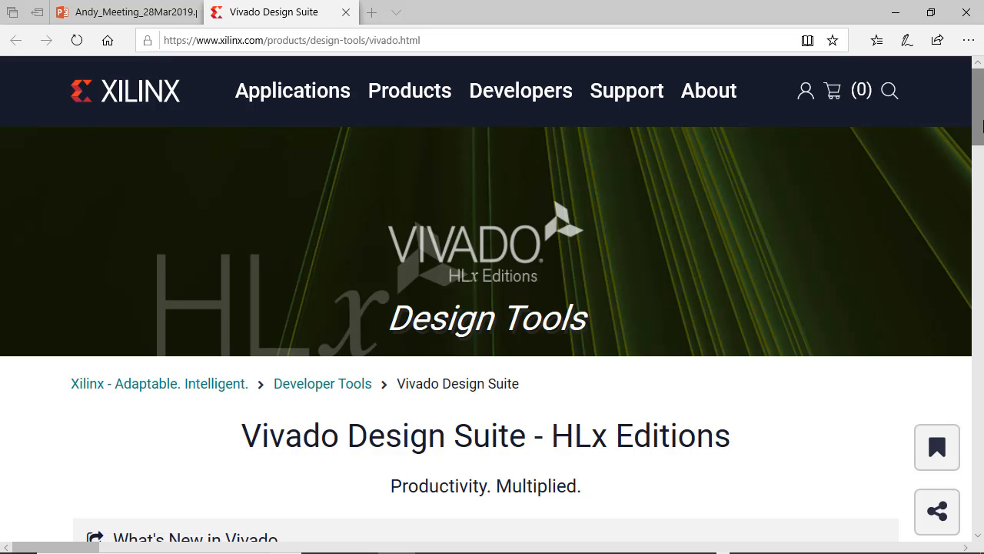
scroll(down, 3)
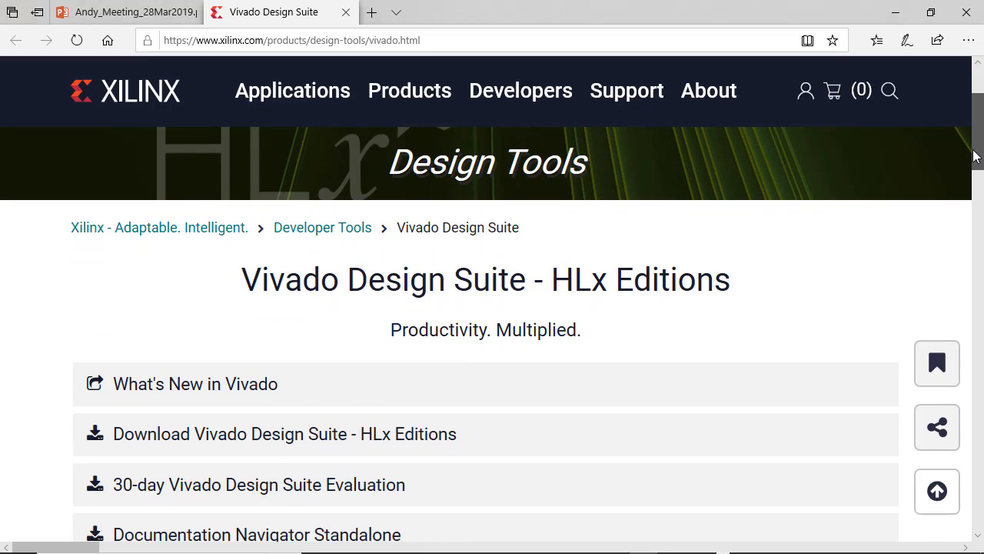
scroll(down, 3)
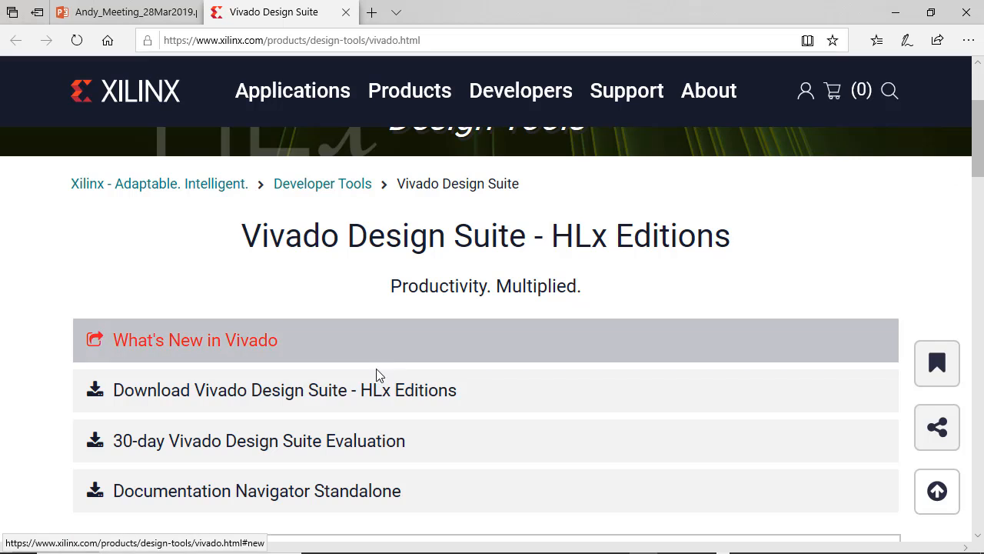
mouse_move(372, 390)
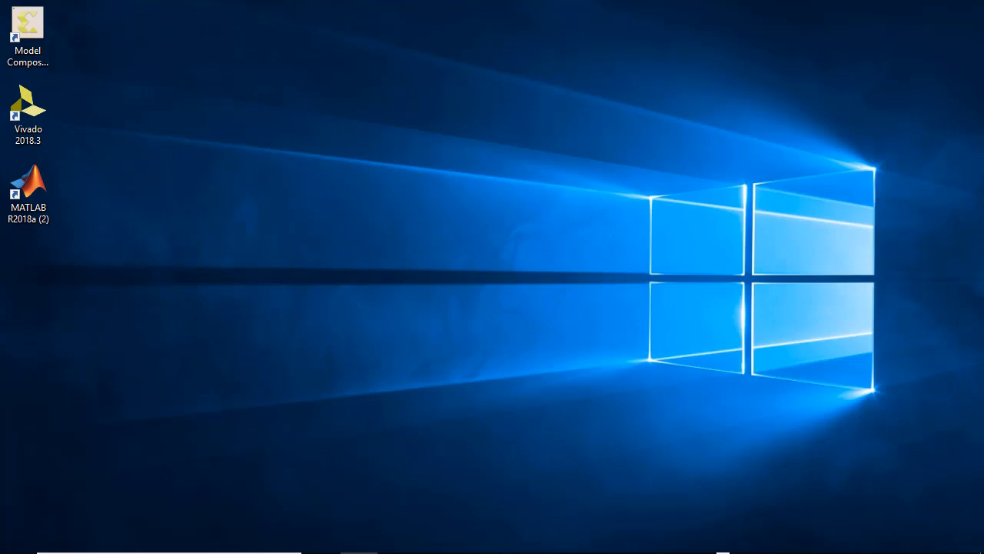
Launch Vivado 2018.3 and start RTL project project_16 without sources or constraints.
click(29, 114)
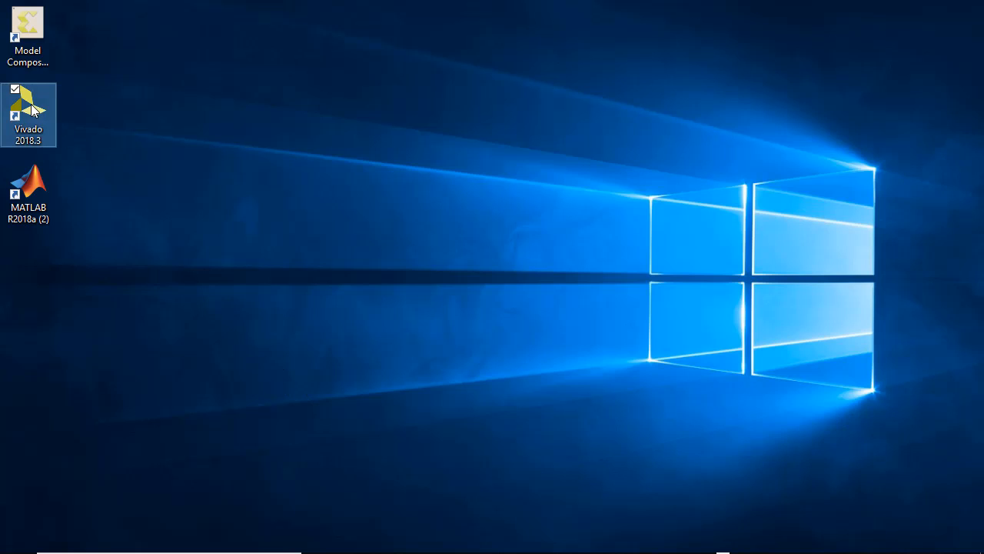
double_click(28, 107)
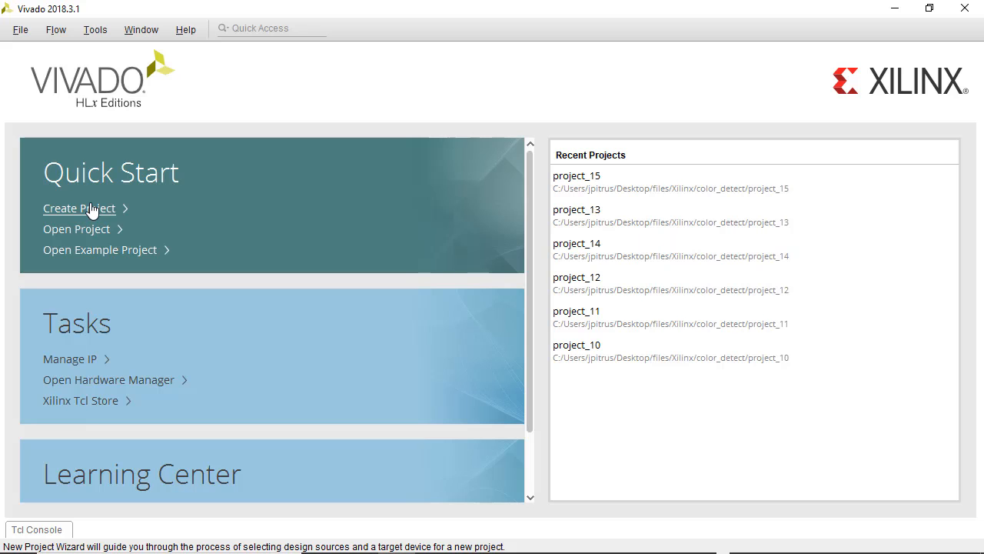
mouse_move(82, 213)
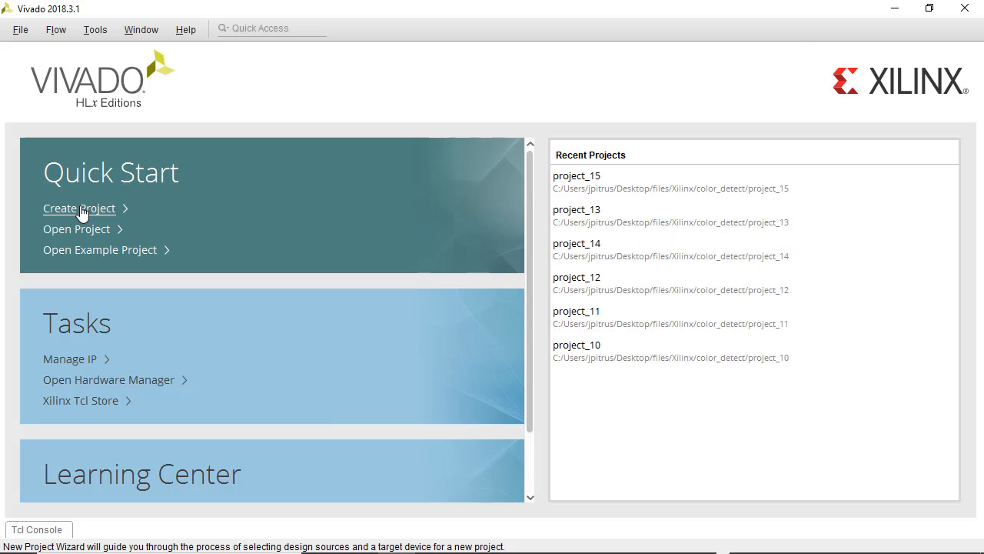
click(78, 207)
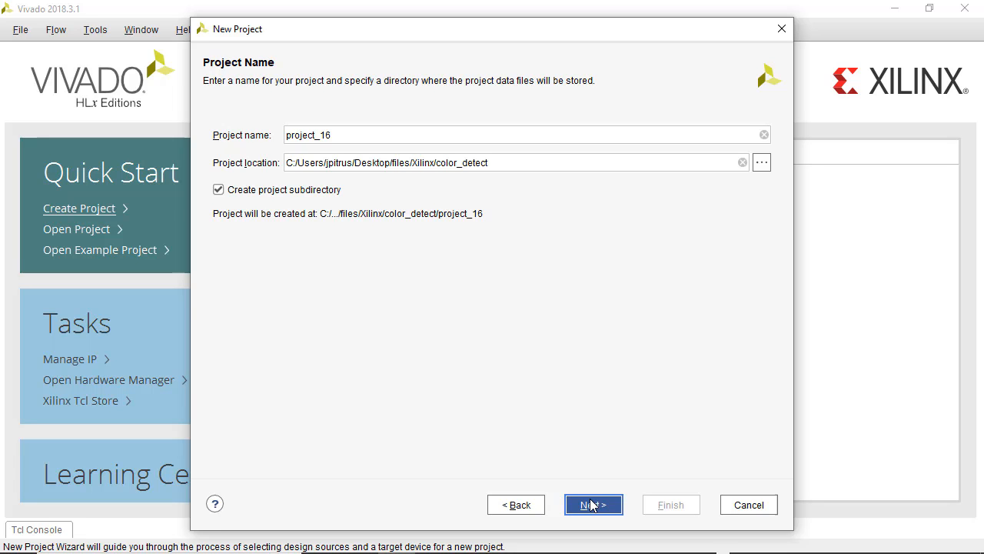
click(593, 505)
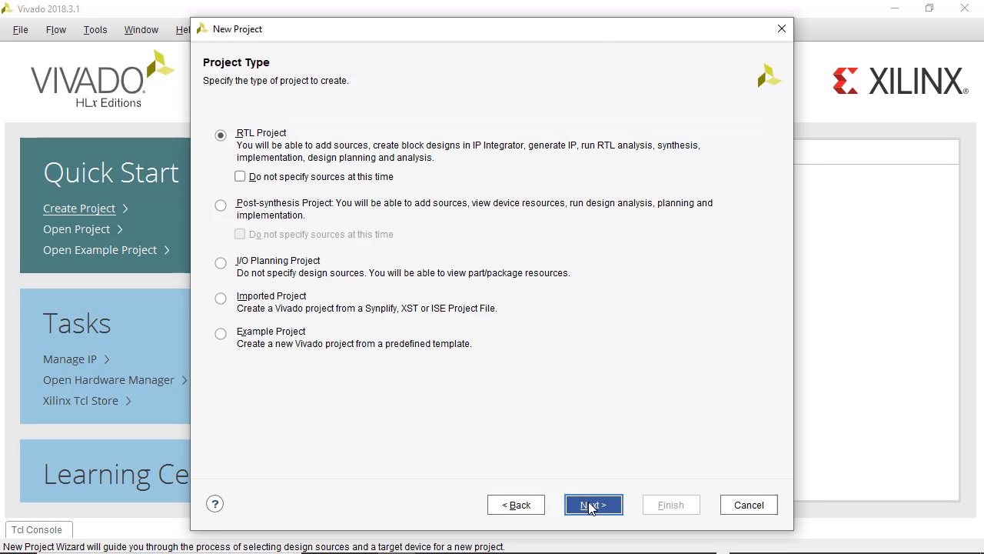
click(593, 504)
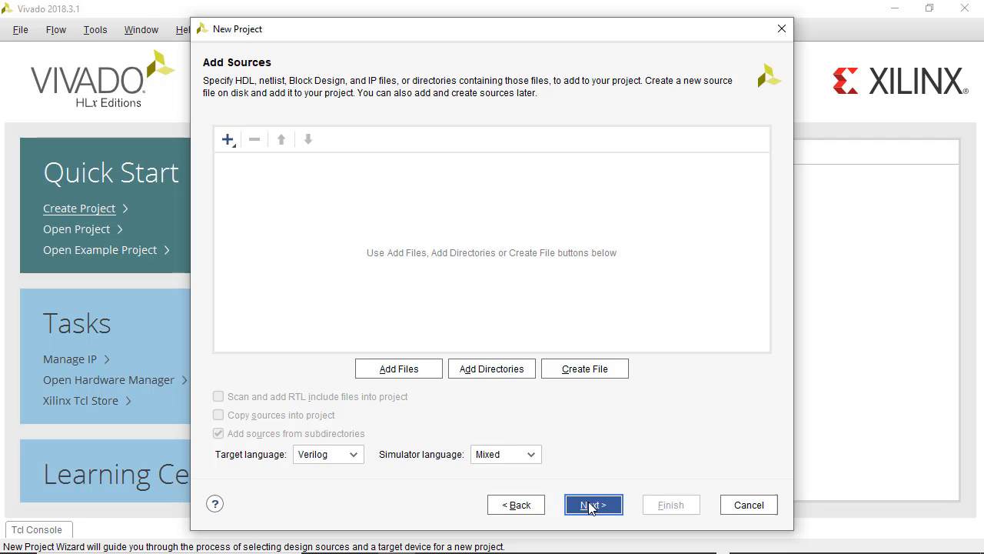
click(593, 504)
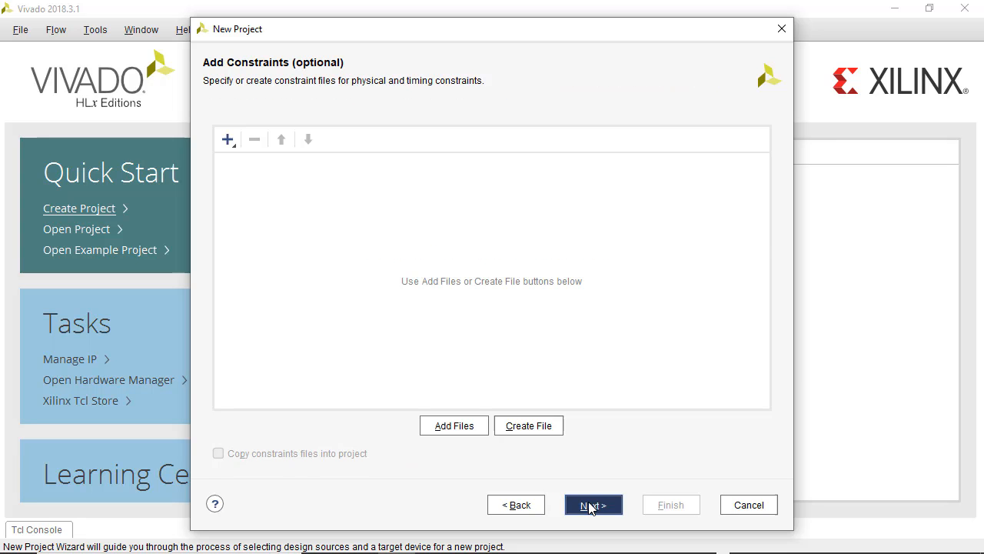
click(592, 504)
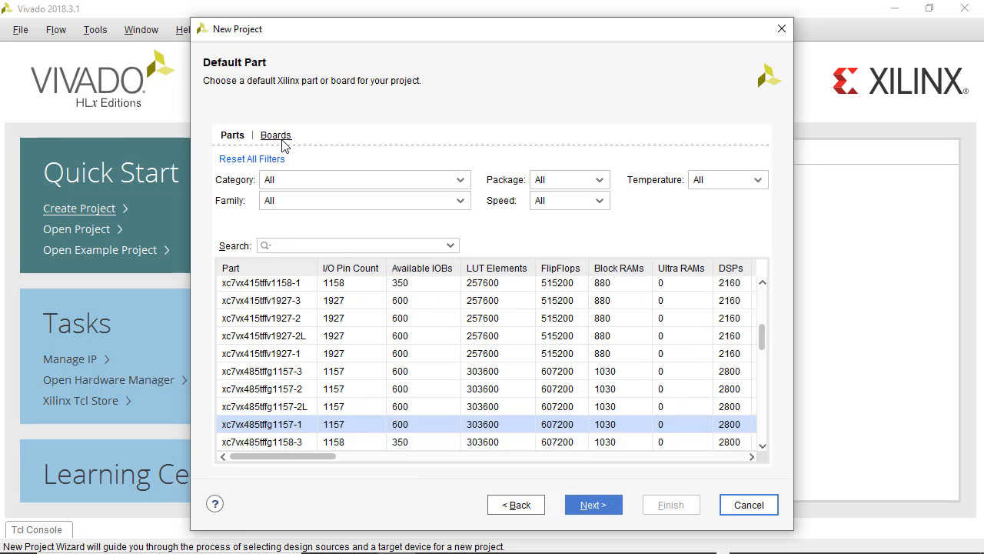
Choose the em.avnet.com Ultra96v2 board and finish creating the project.
click(275, 135)
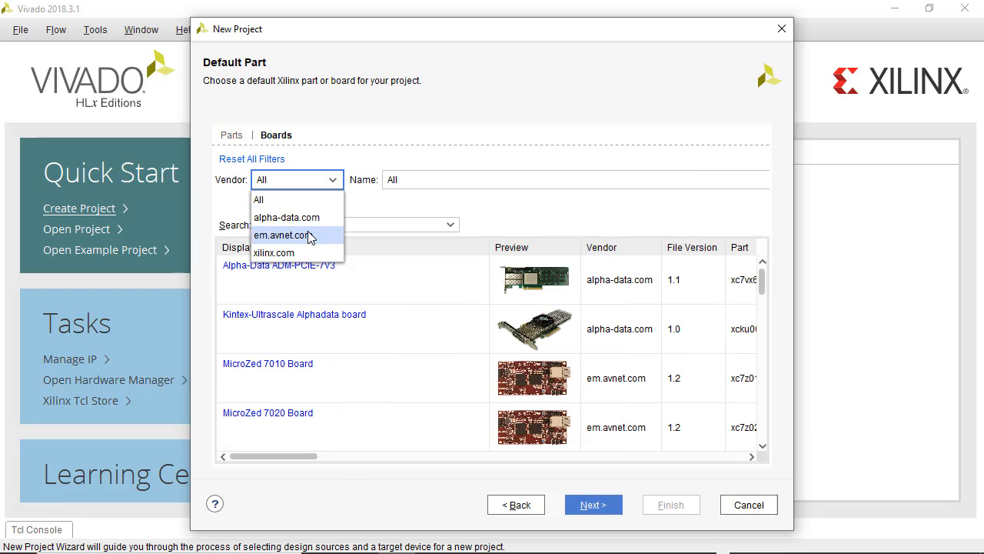
click(285, 235)
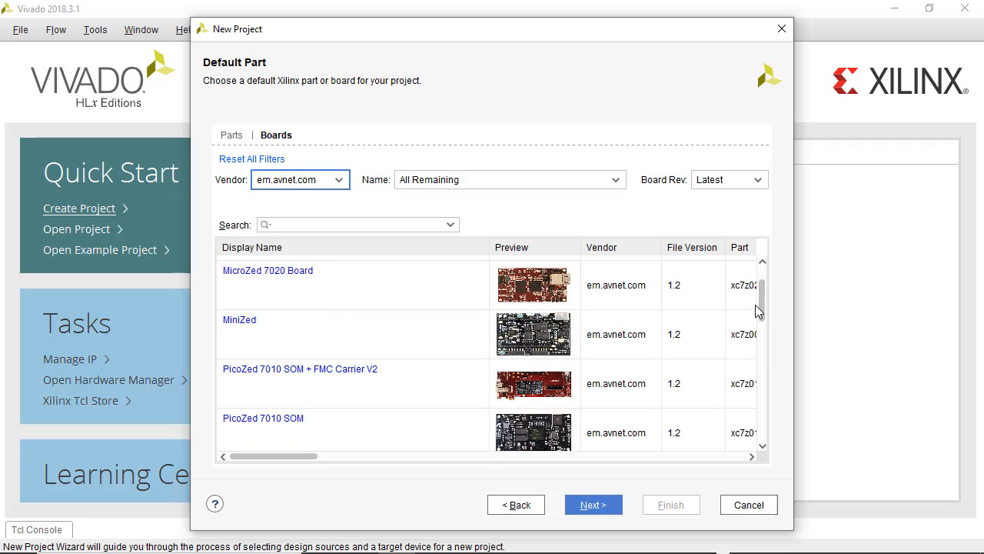
scroll(down, 3)
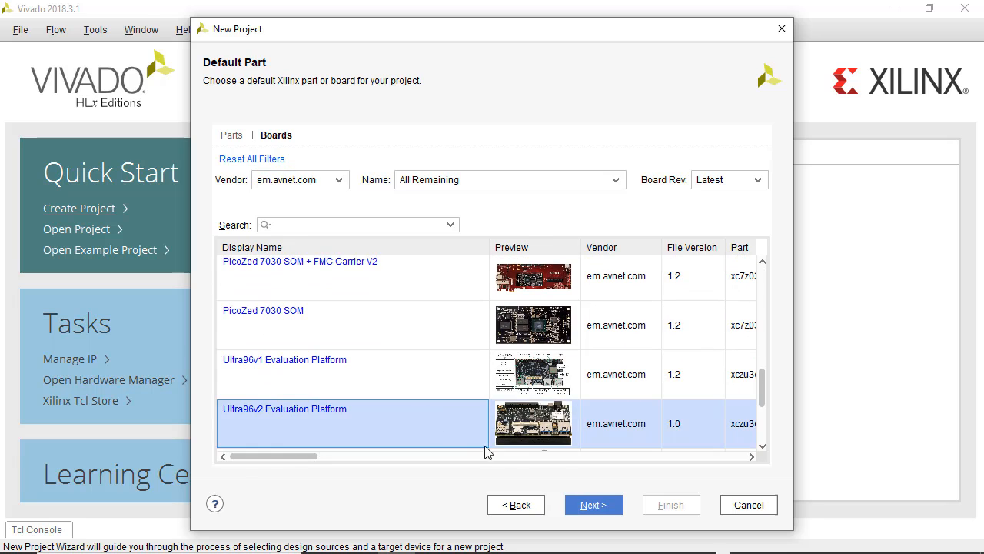
click(593, 504)
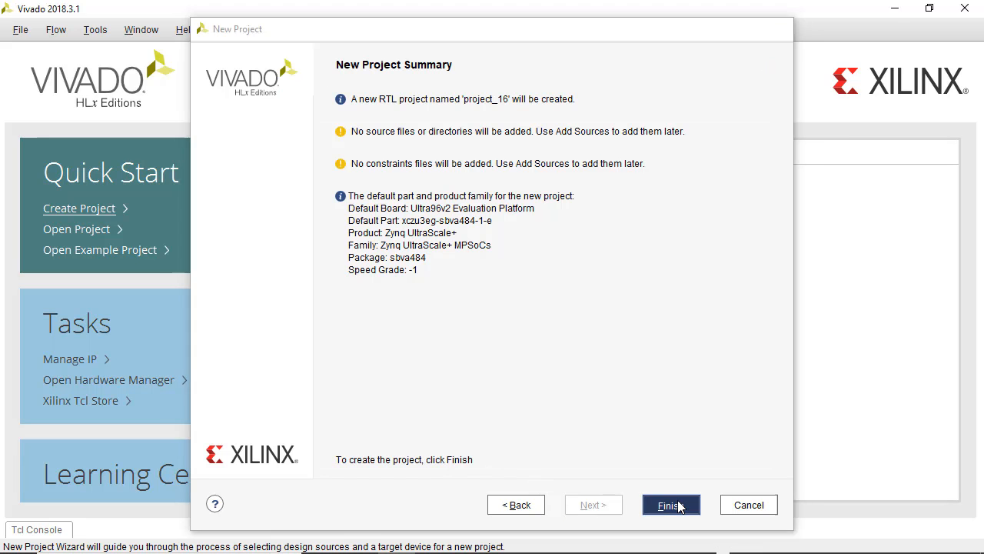
click(670, 505)
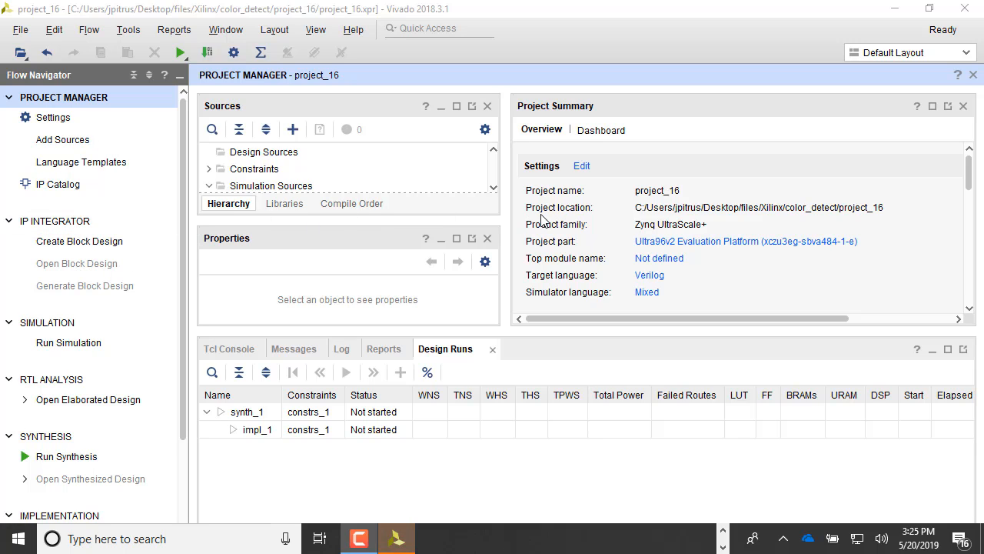
mouse_move(536, 234)
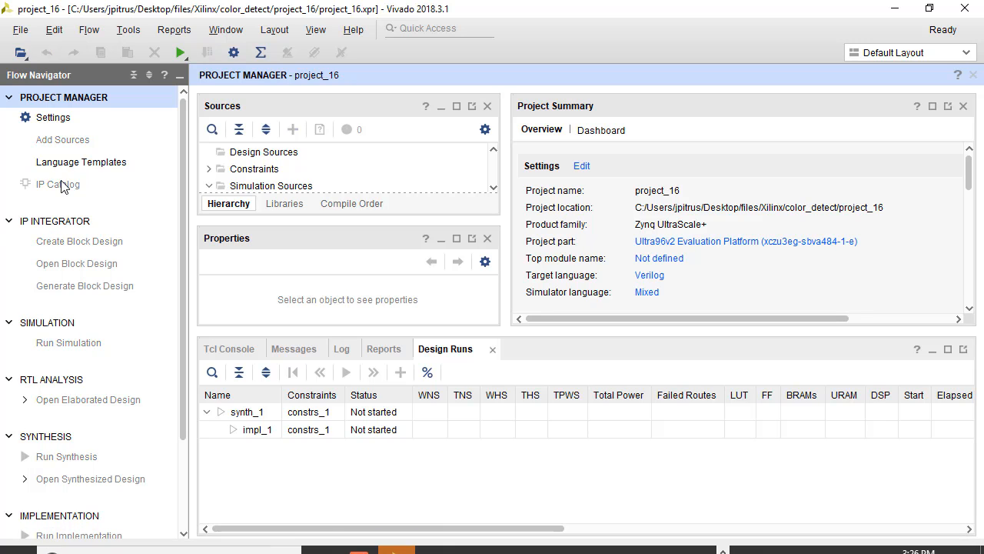
Add the color_detection/code folder as an IP repository, then search 'col' to find Color_detection.
click(58, 184)
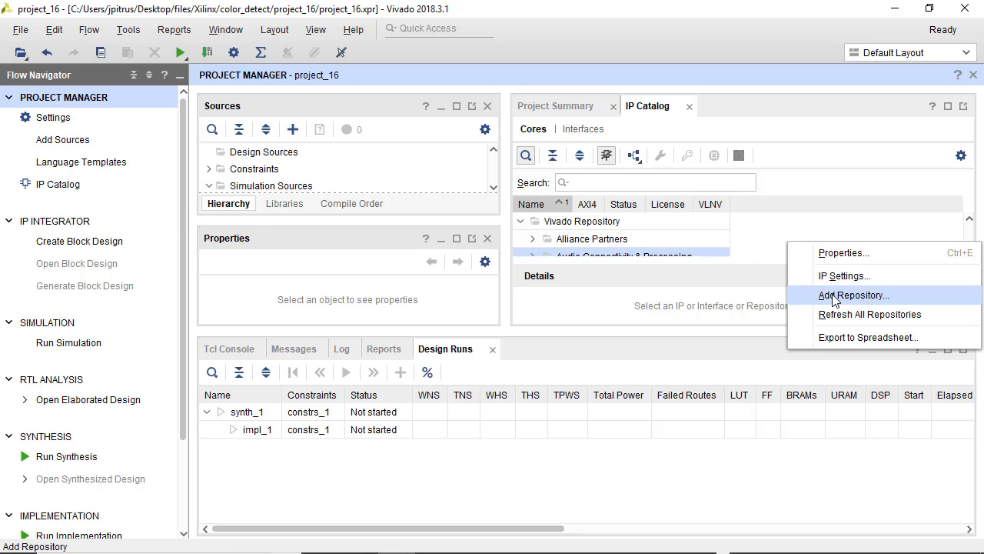
click(854, 295)
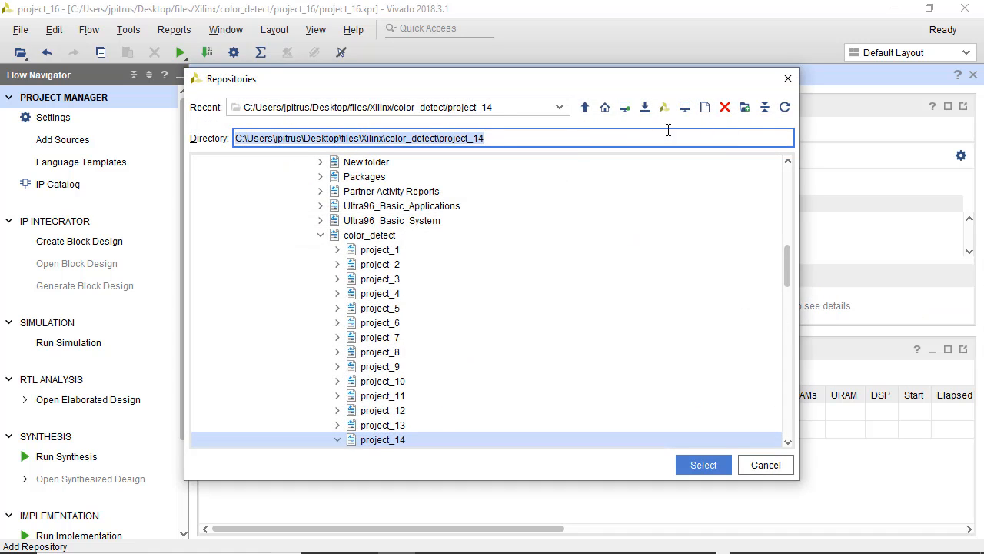
click(560, 107)
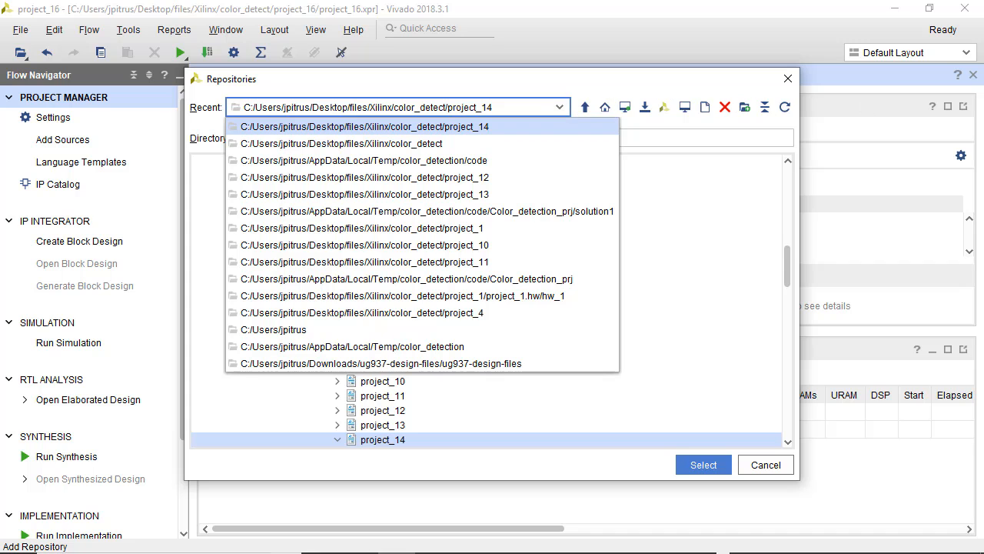
click(363, 160)
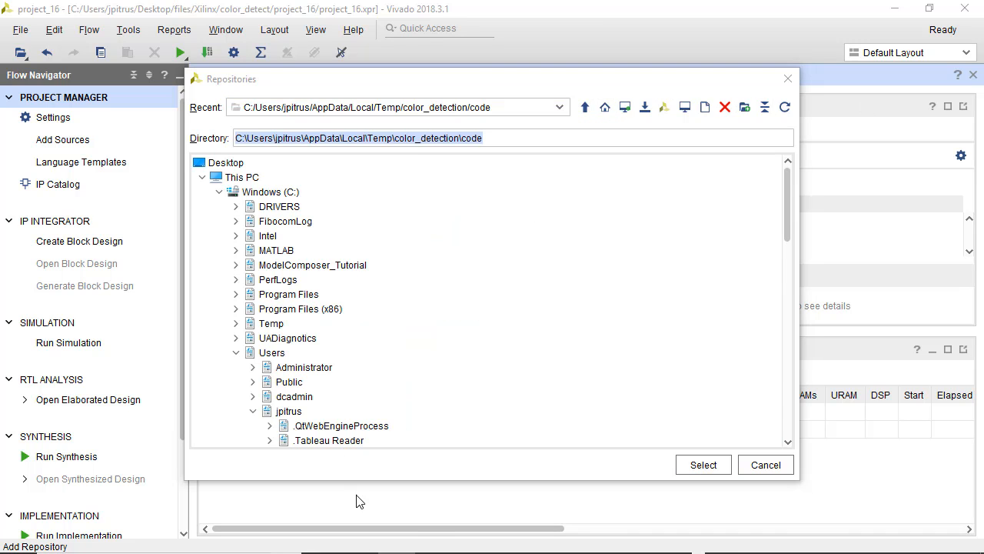
click(702, 465)
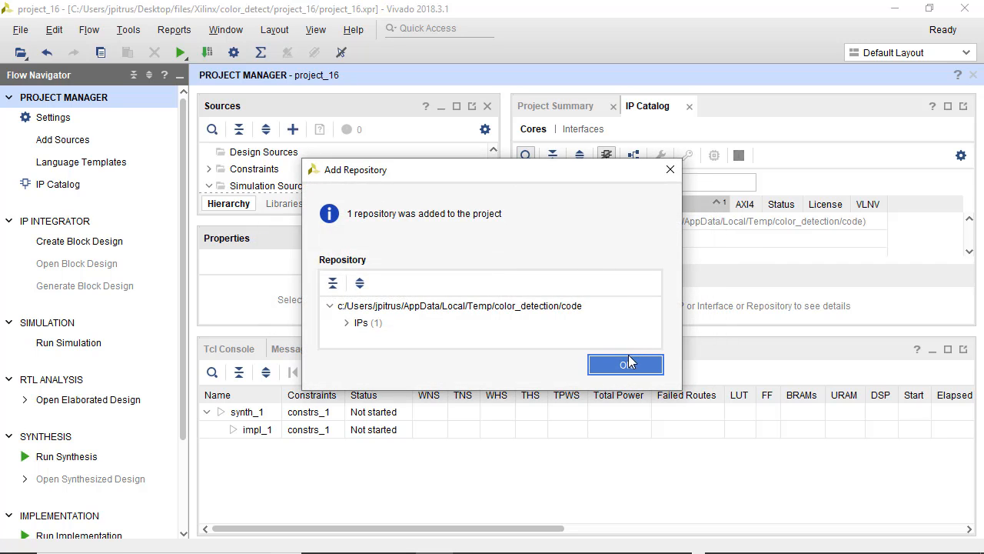
click(625, 363)
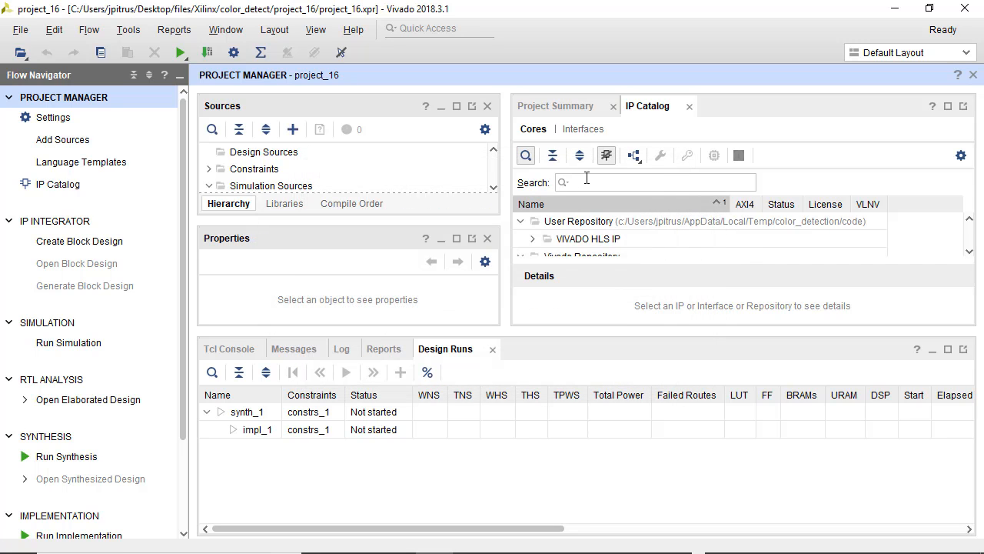
text(color)
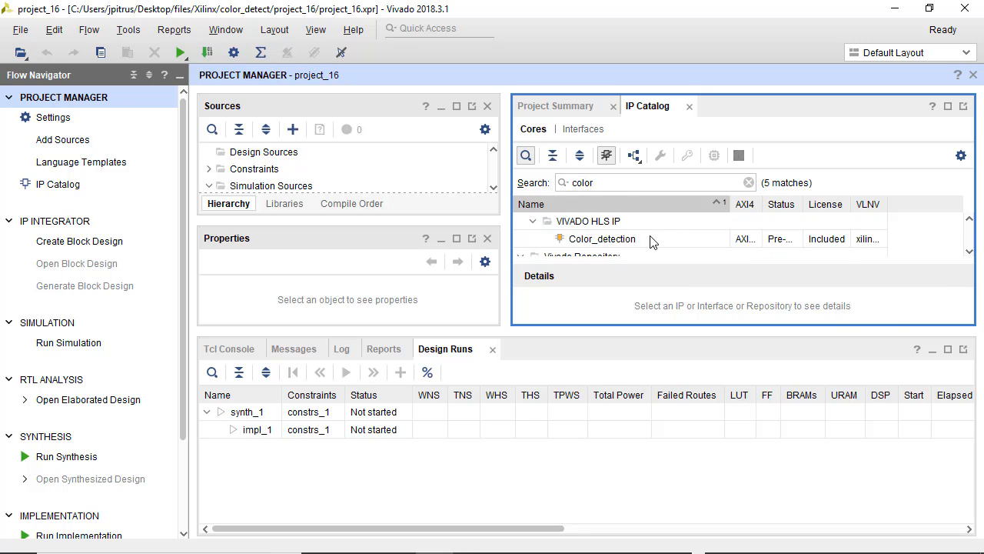
click(602, 239)
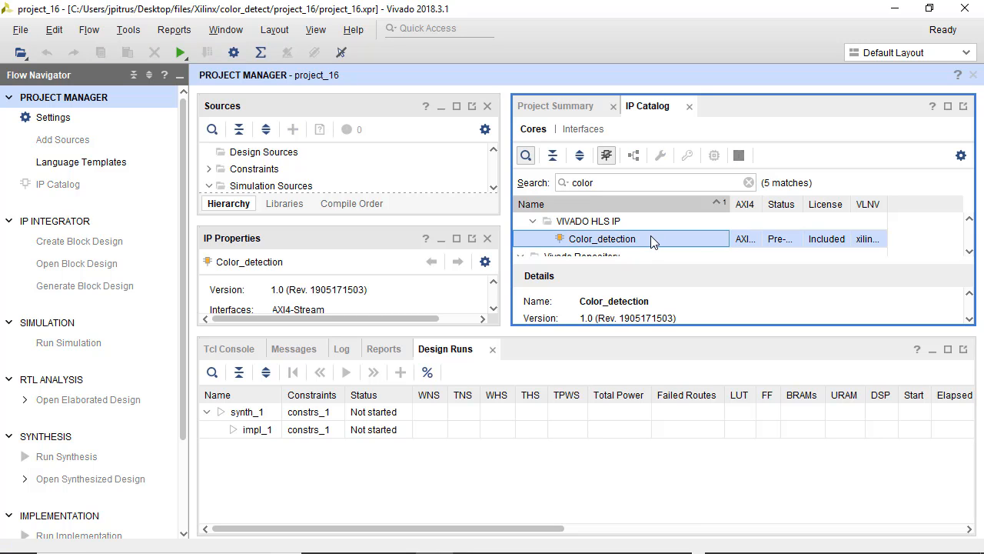
Customize Color_detection_0 with default settings and generate its out-of-context output products.
double_click(602, 238)
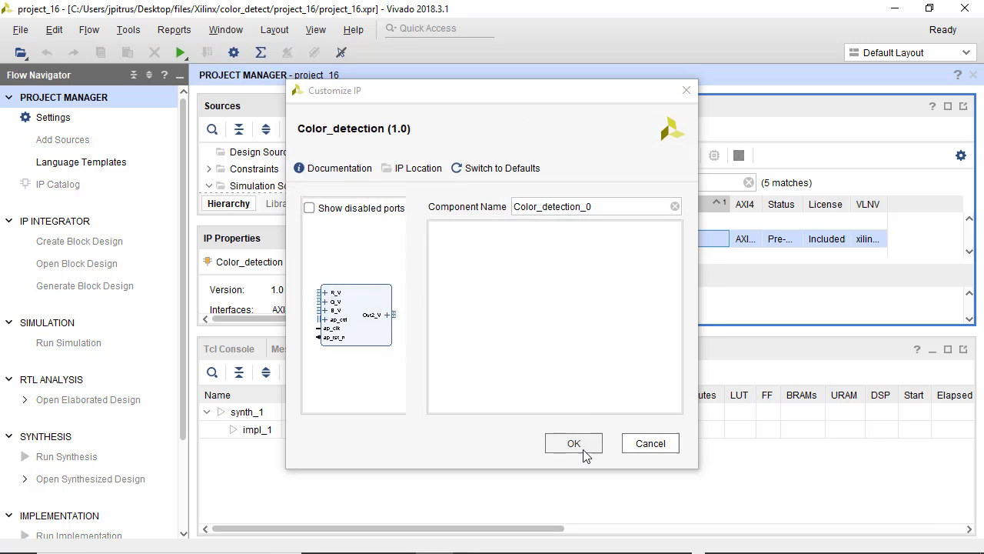
click(574, 443)
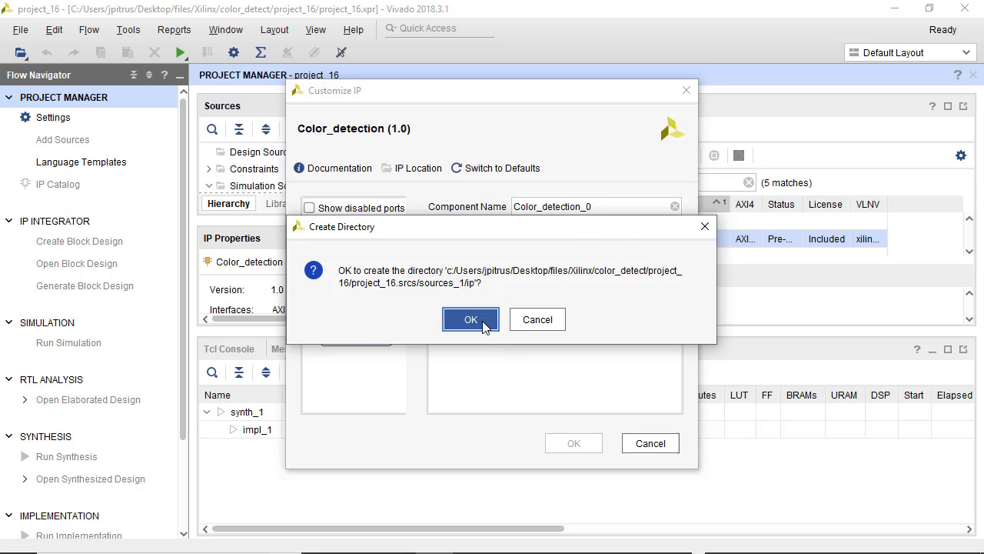
click(470, 319)
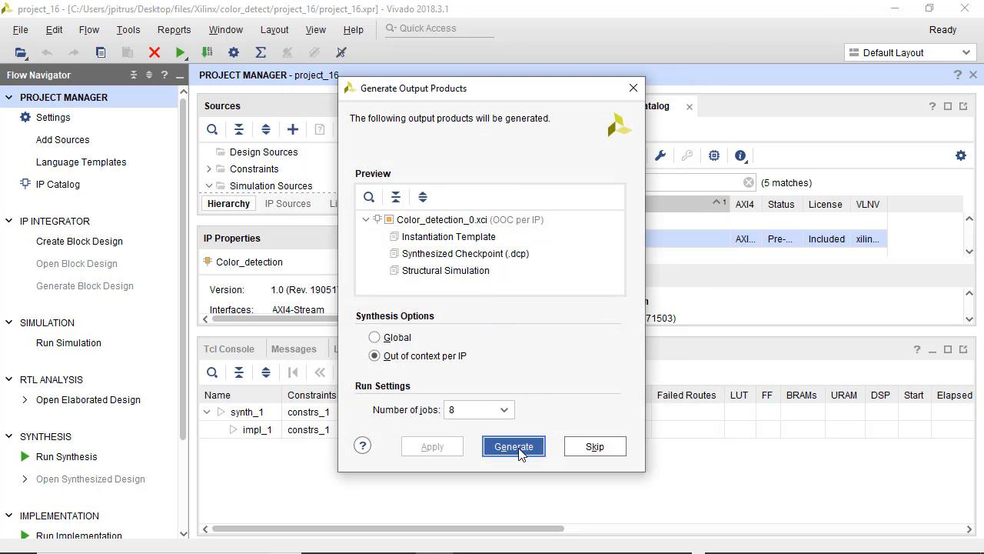
click(514, 447)
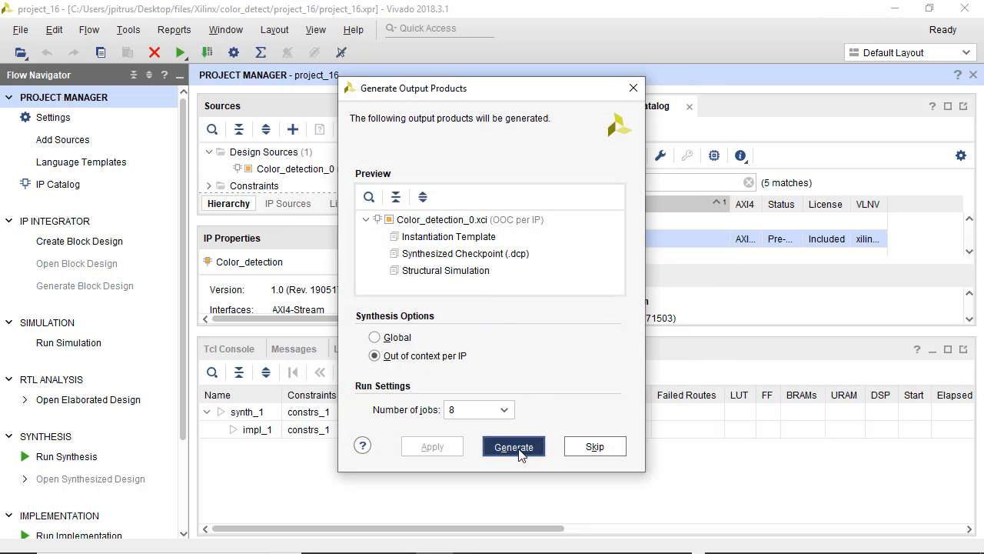
click(514, 446)
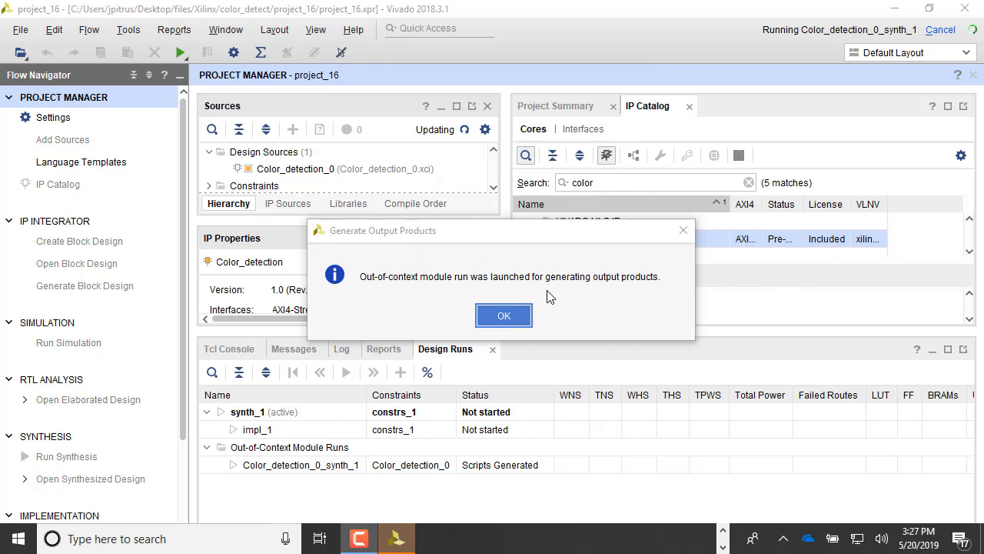
click(504, 315)
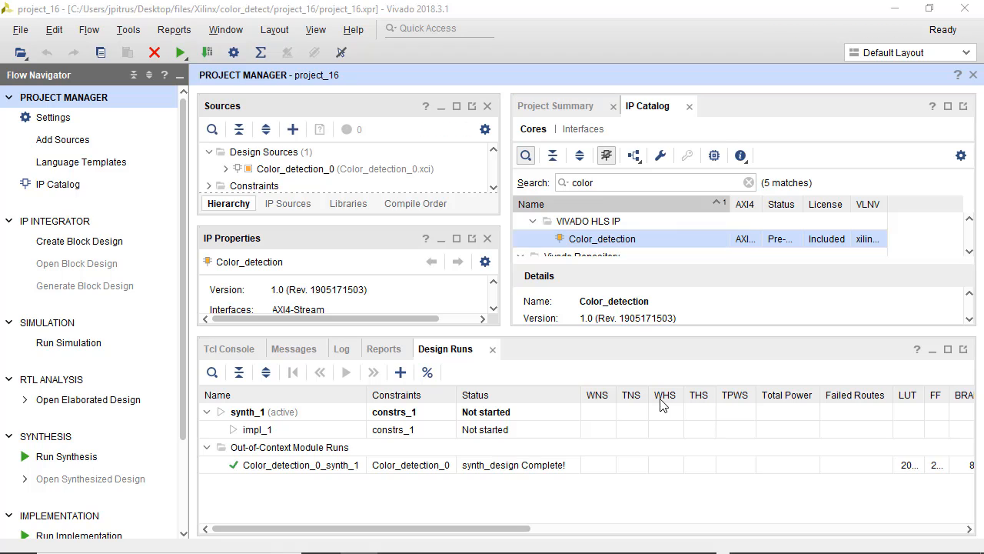
click(79, 241)
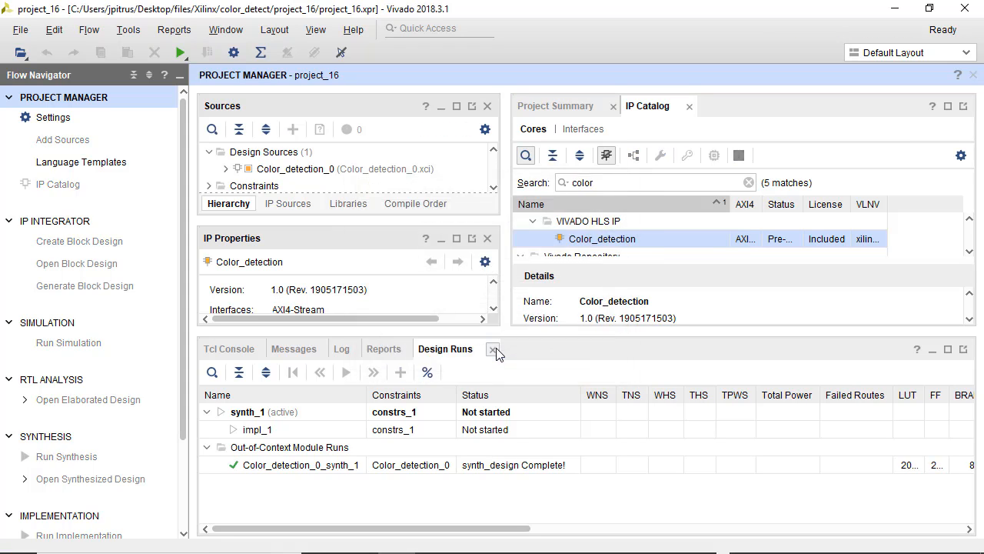
Create block design design_1 and place the Color_detection IP on its diagram.
click(78, 241)
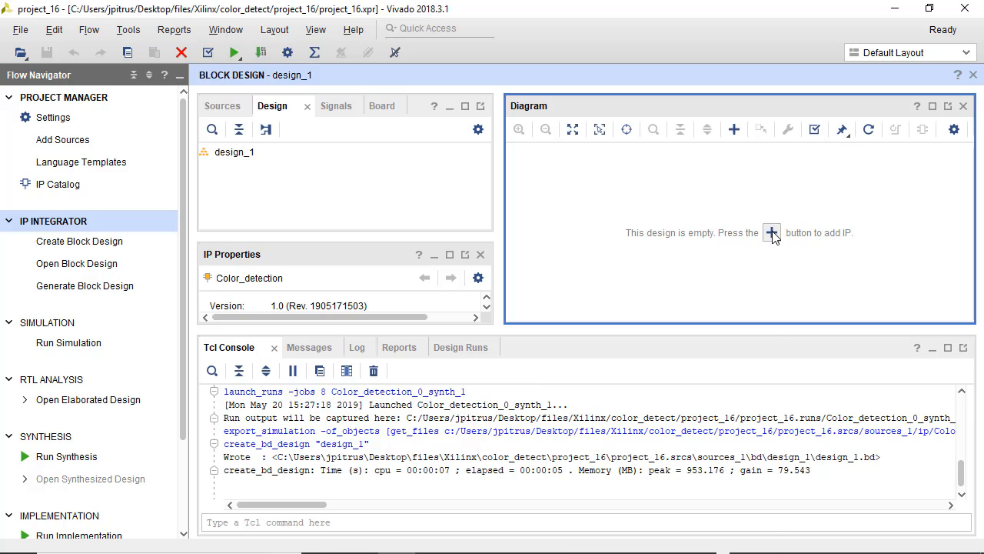
click(772, 232)
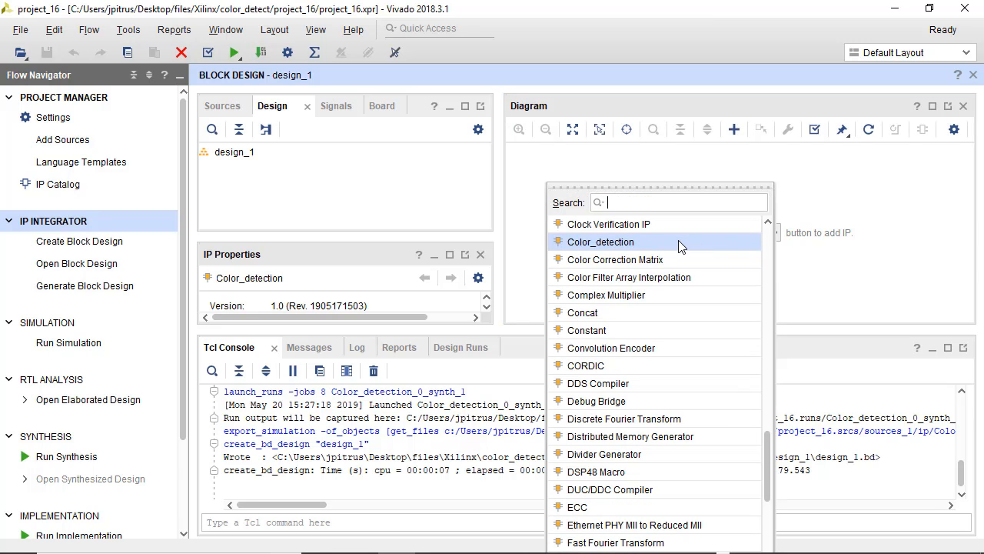
double_click(601, 242)
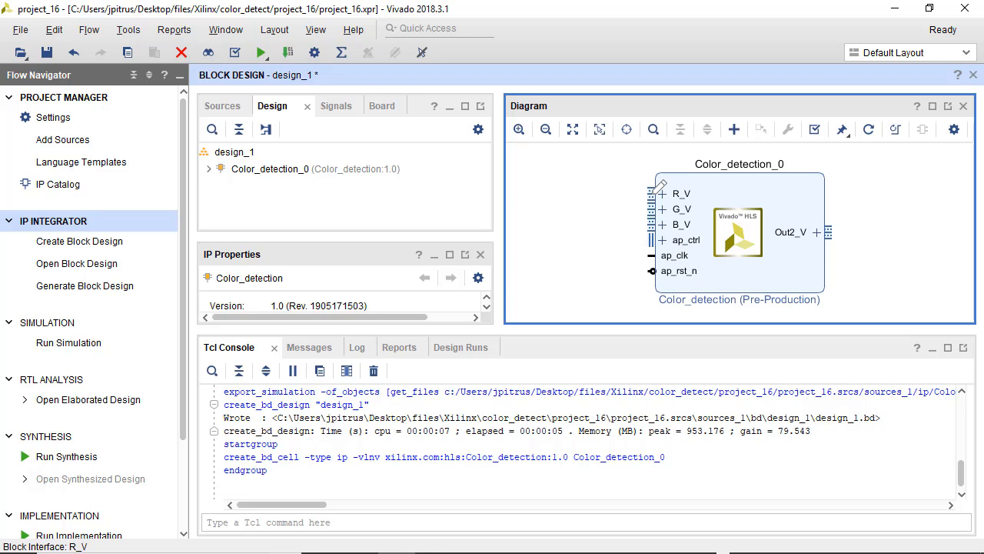
Make the R_V pin an external AXI4-Stream slave interface port.
right_click(662, 184)
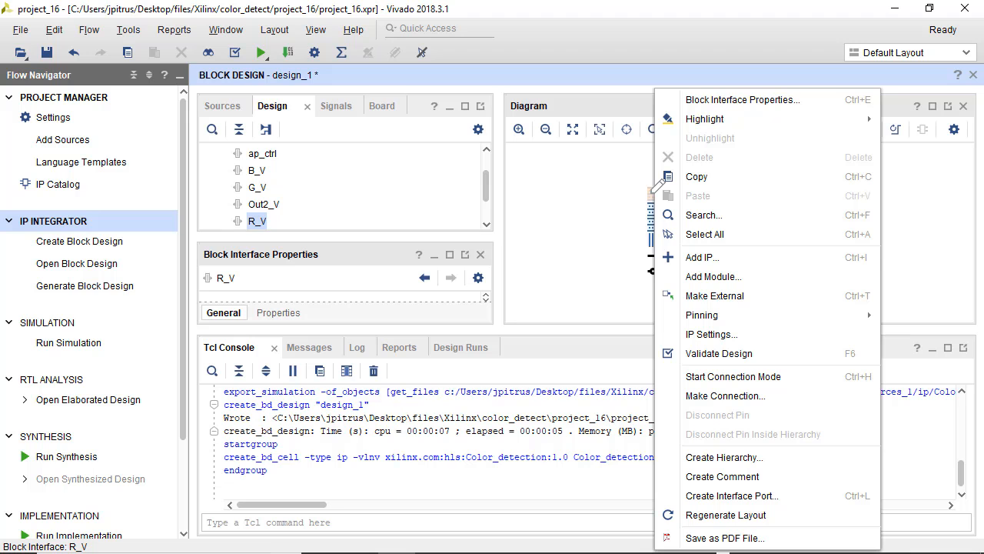
mouse_move(731, 495)
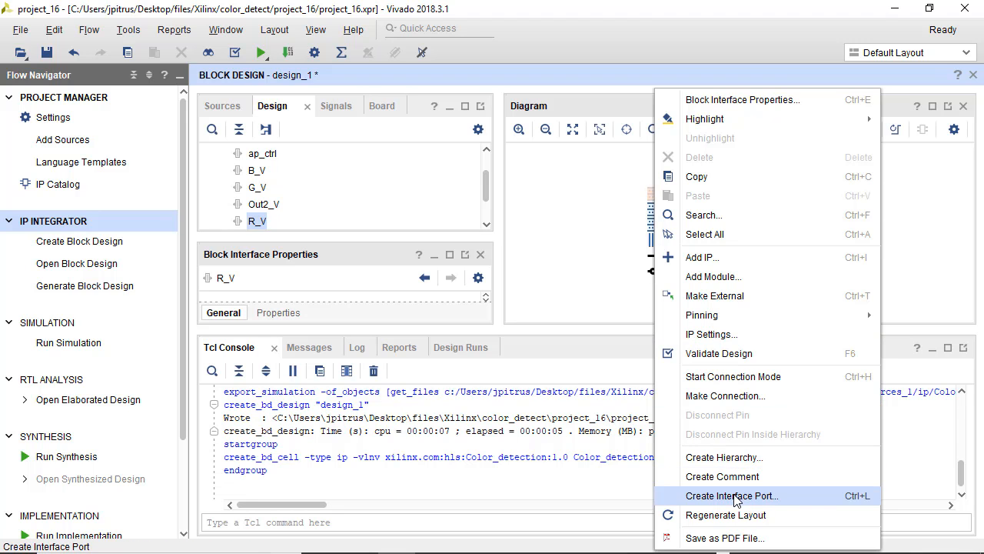
click(732, 495)
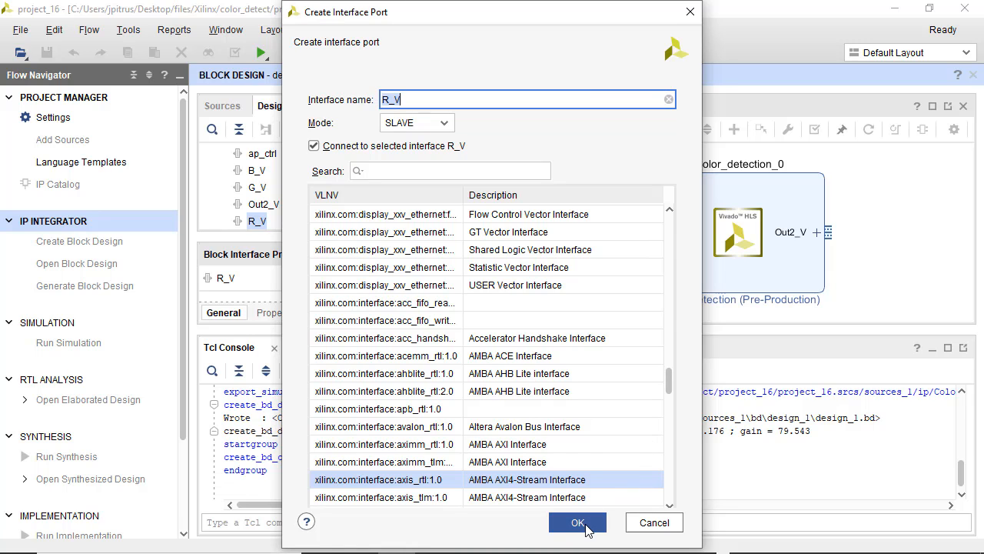
click(578, 522)
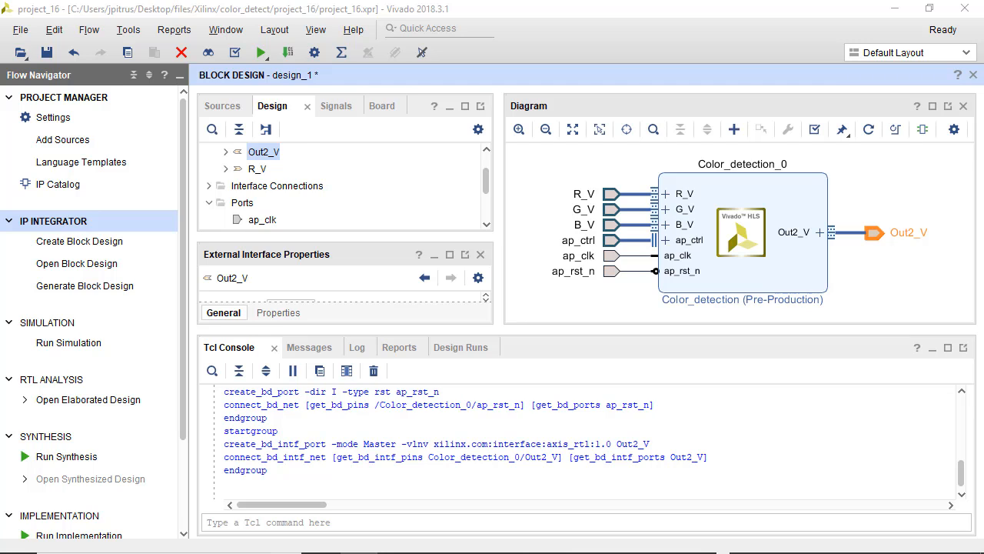
Regenerate the output products of the Color_detection_0 source.
right_click(299, 185)
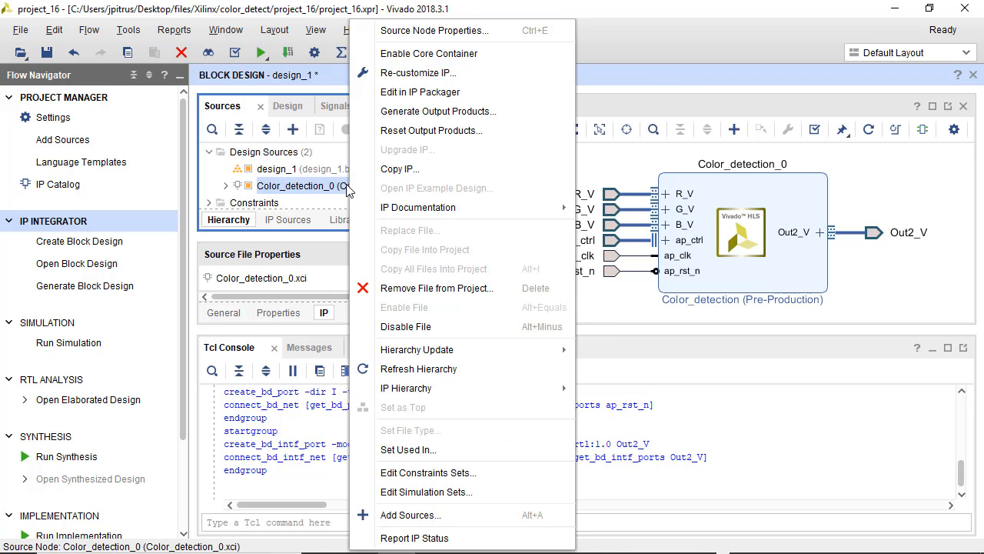
mouse_move(439, 111)
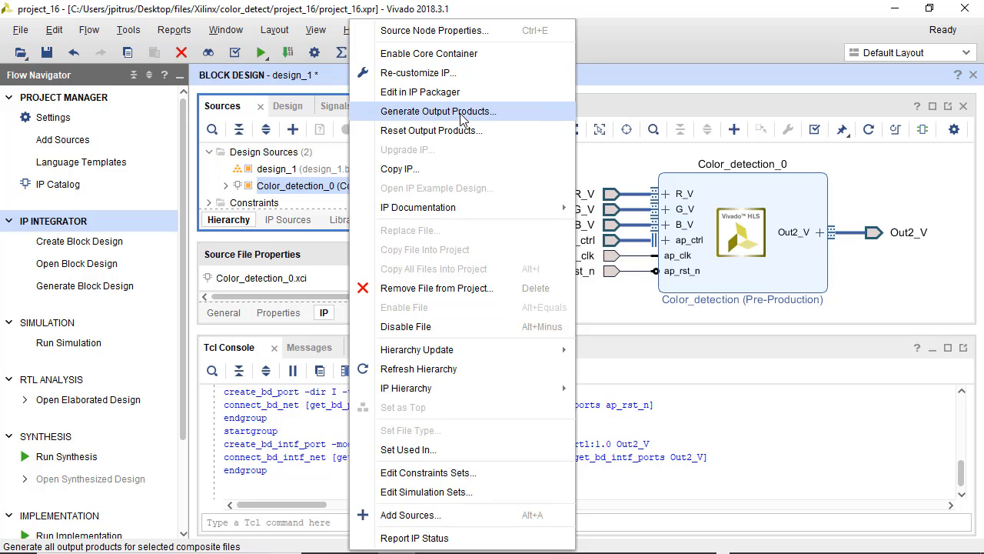
click(438, 111)
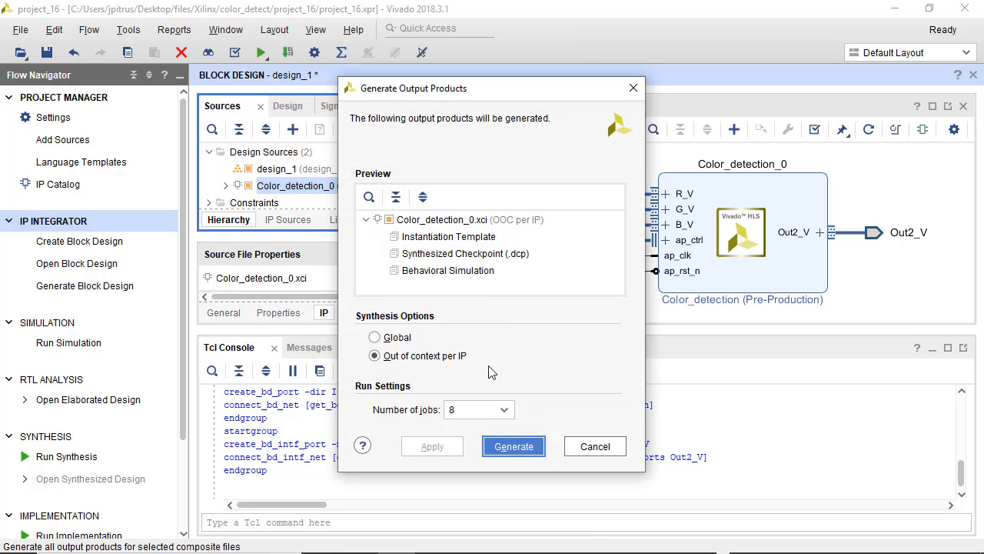
click(513, 446)
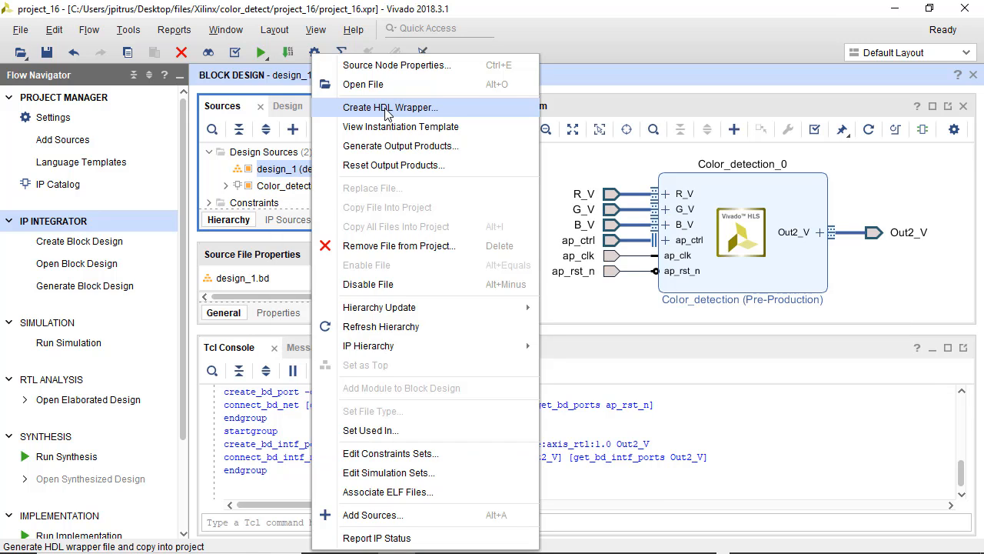
Create a Vivado-managed HDL wrapper for design_1 and validate the design without errors.
click(390, 107)
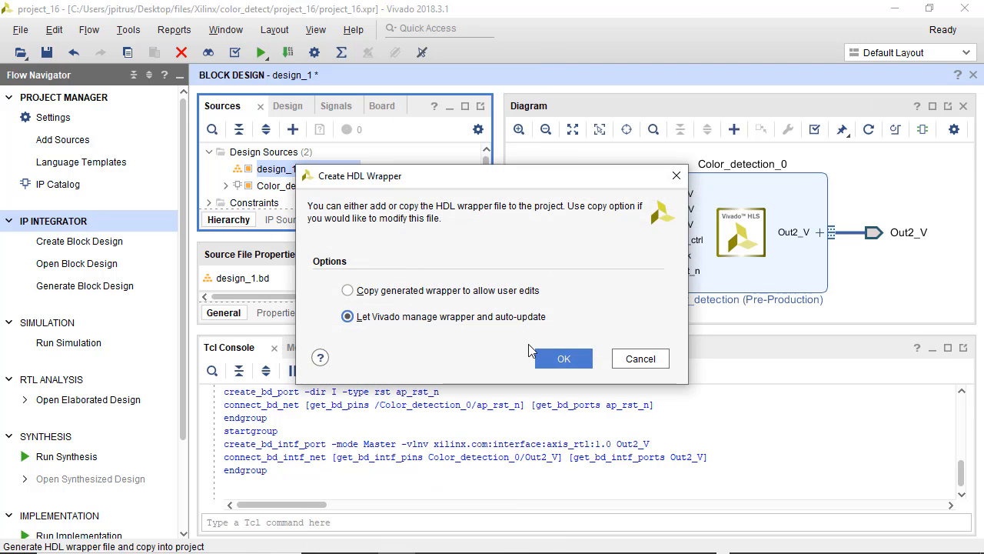
click(564, 358)
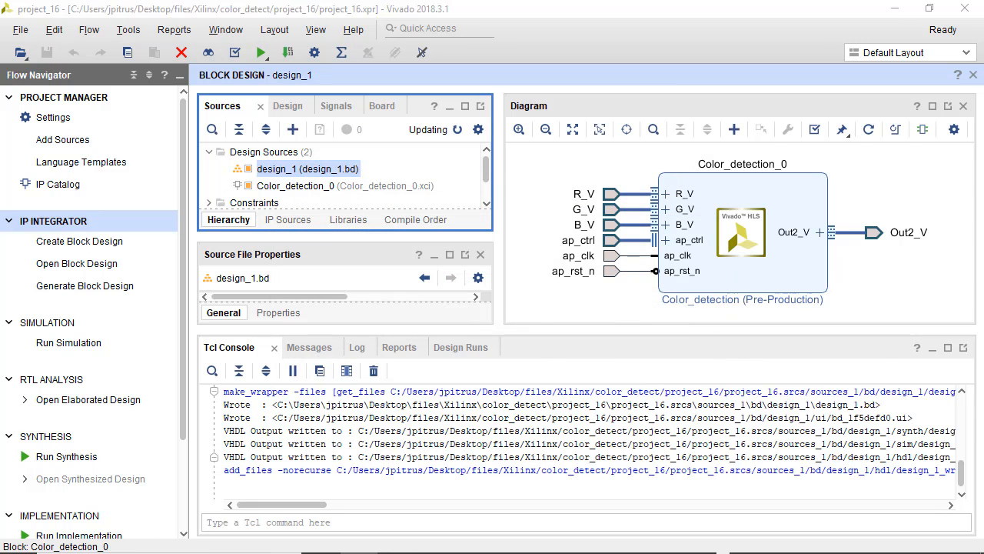
click(300, 169)
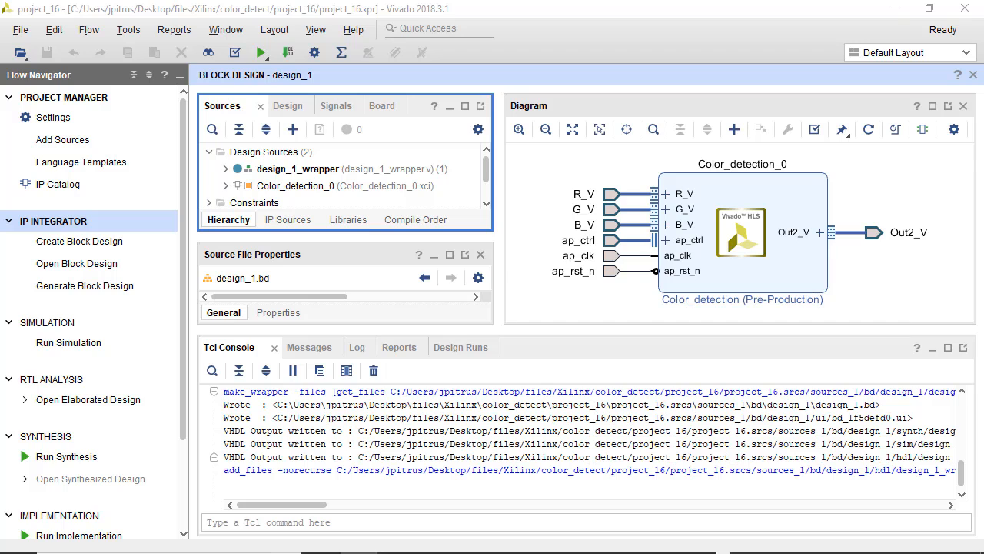
mouse_move(978, 439)
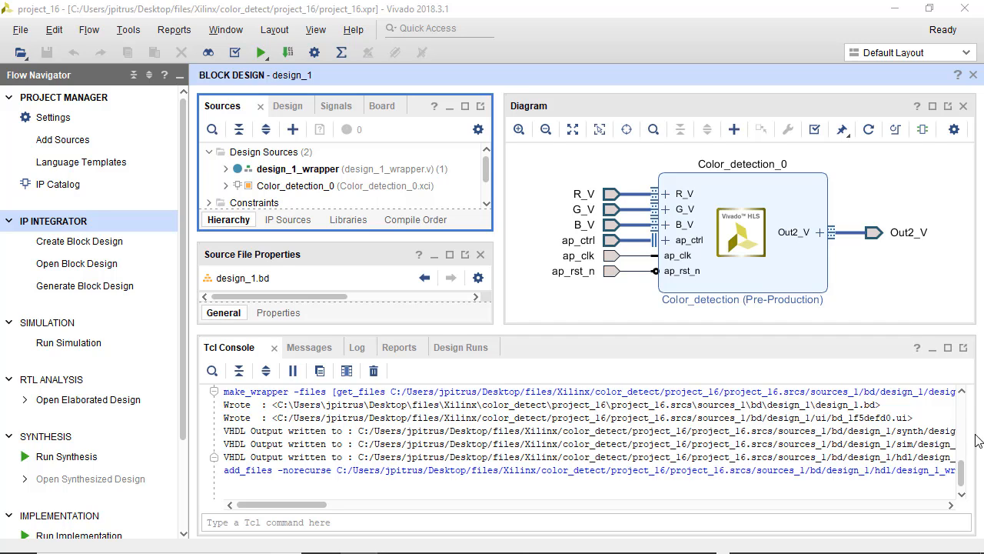
mouse_move(500, 320)
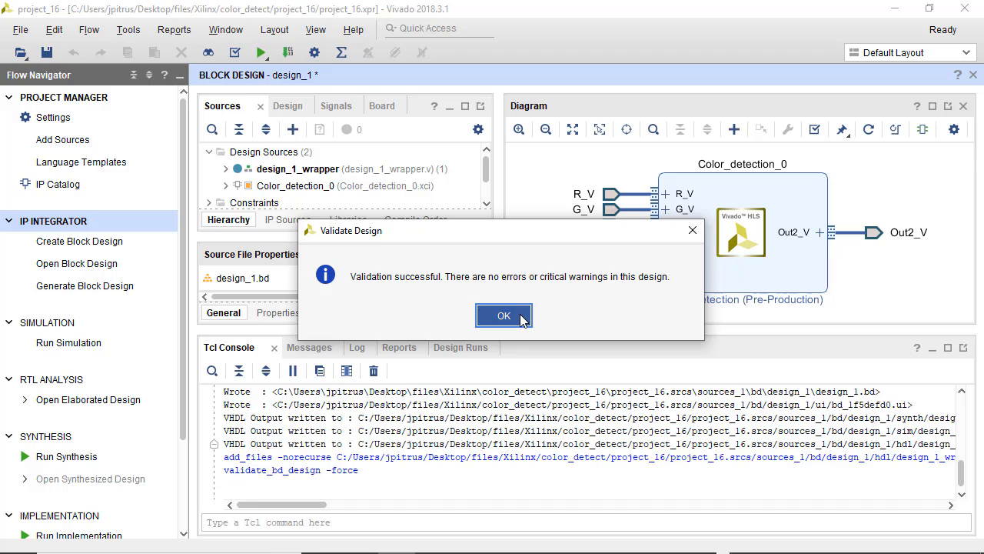
click(504, 315)
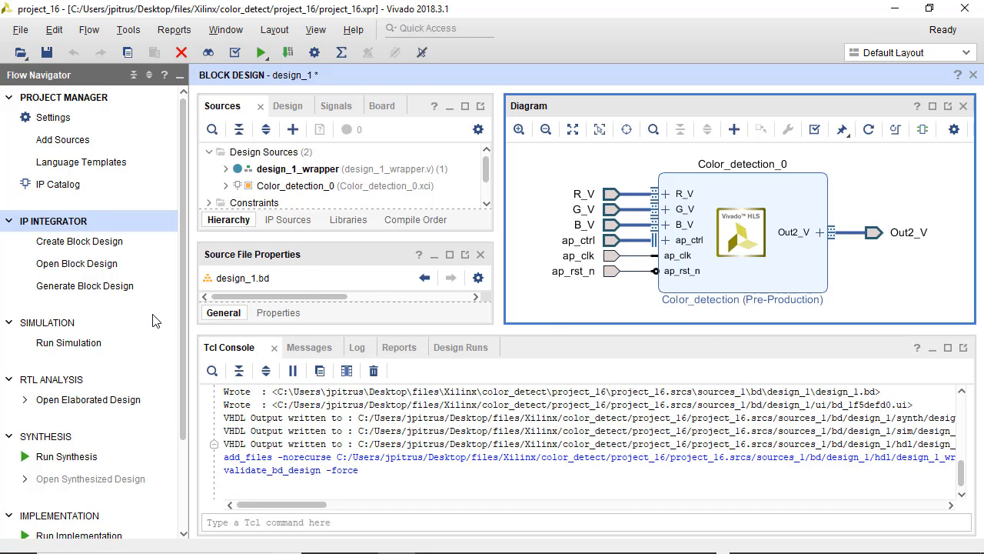
Run behavioral simulation of design_1_wrapper, saving the block design first.
click(69, 342)
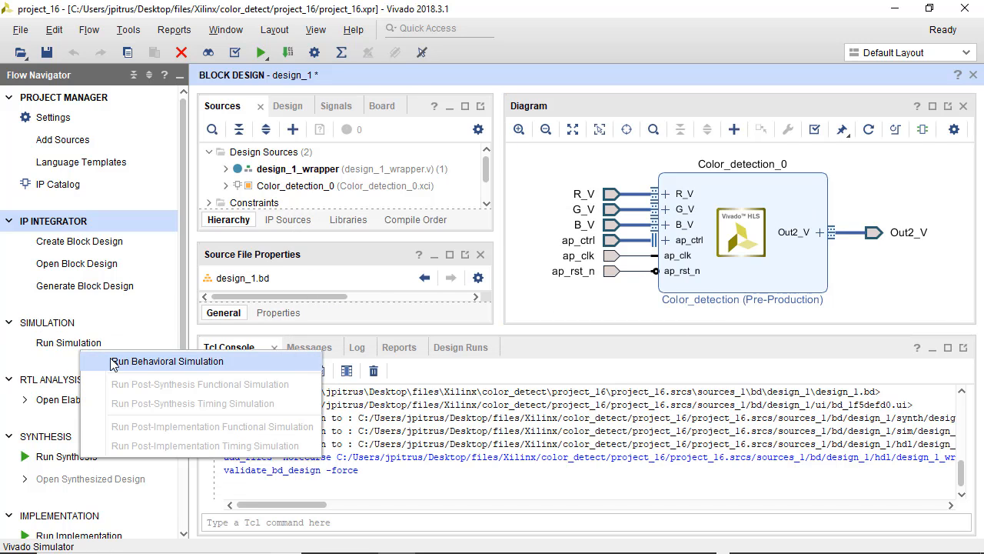
click(166, 360)
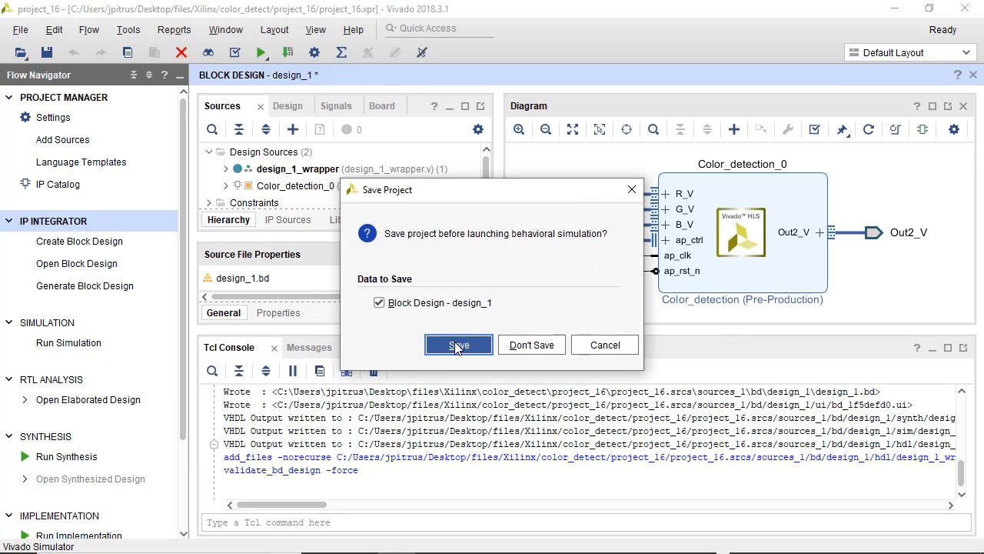
click(458, 345)
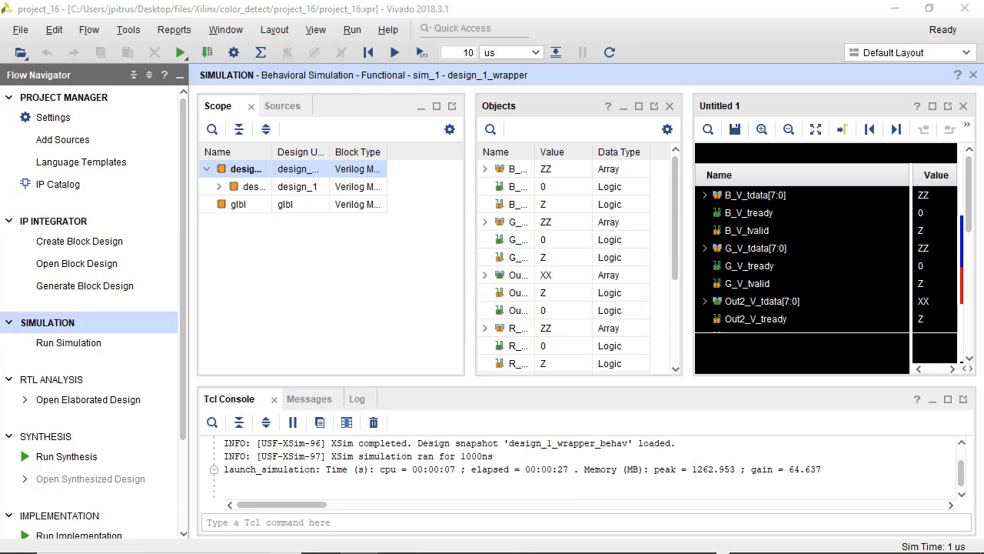
mouse_move(321, 327)
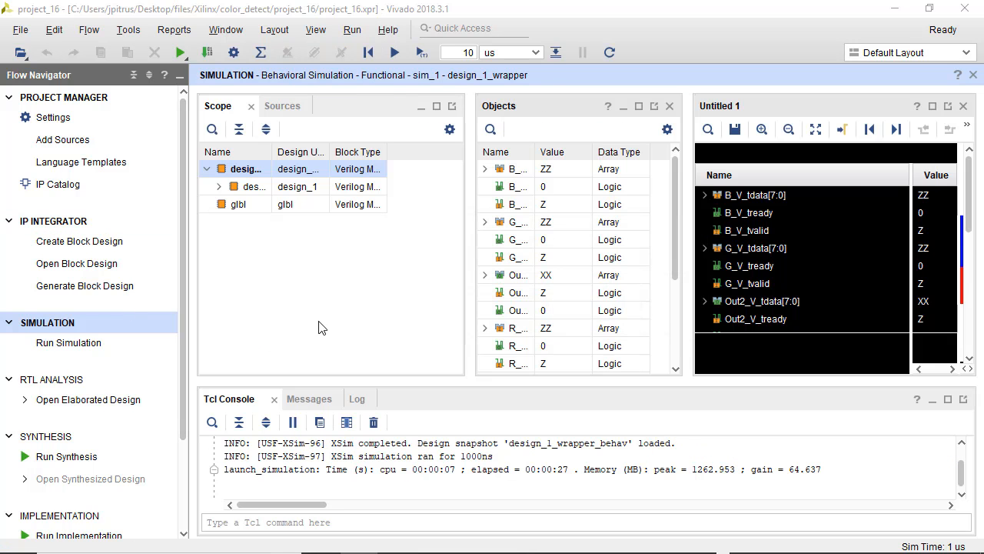
mouse_move(298, 320)
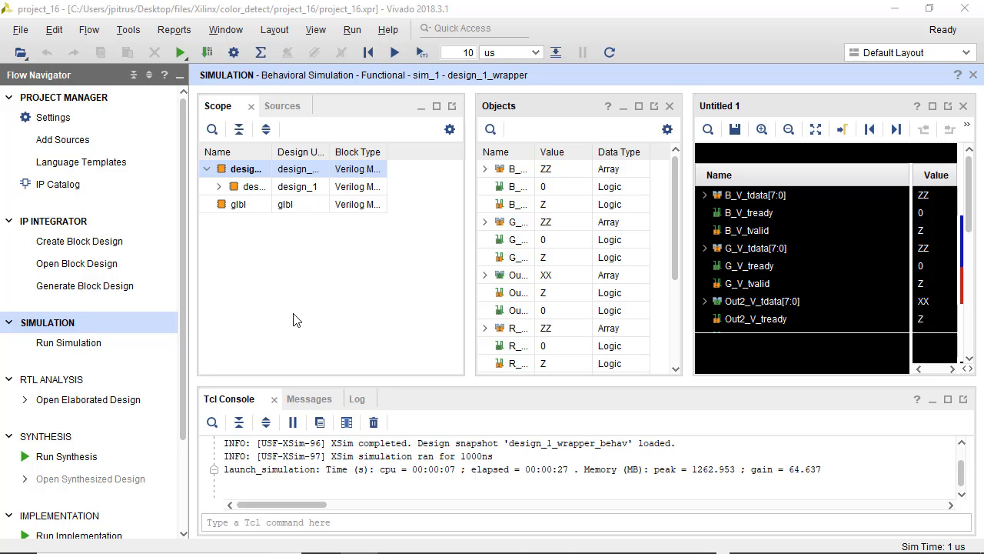